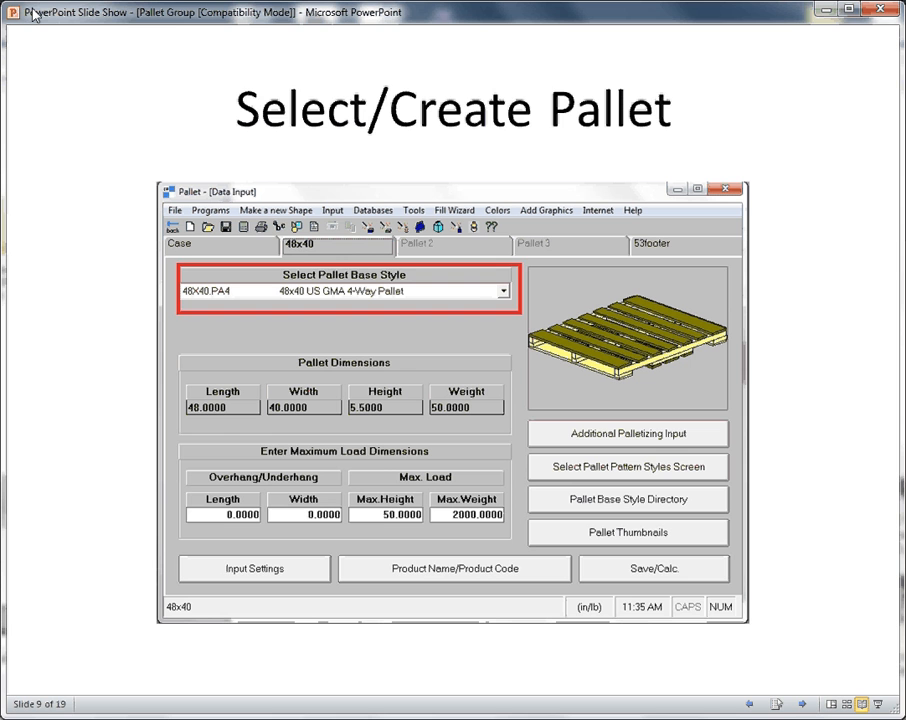
# Step: Advance the slideshow from the Select/Create Pallet slide to the Pallet Pattern Output slide
pyautogui.press('Right')
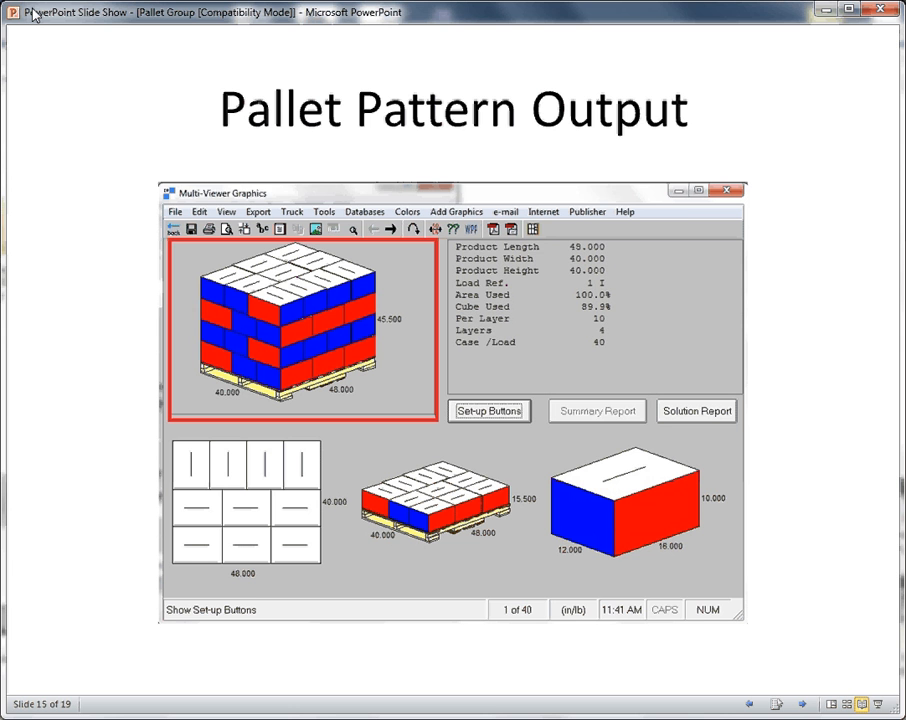
pyautogui.press('Right')
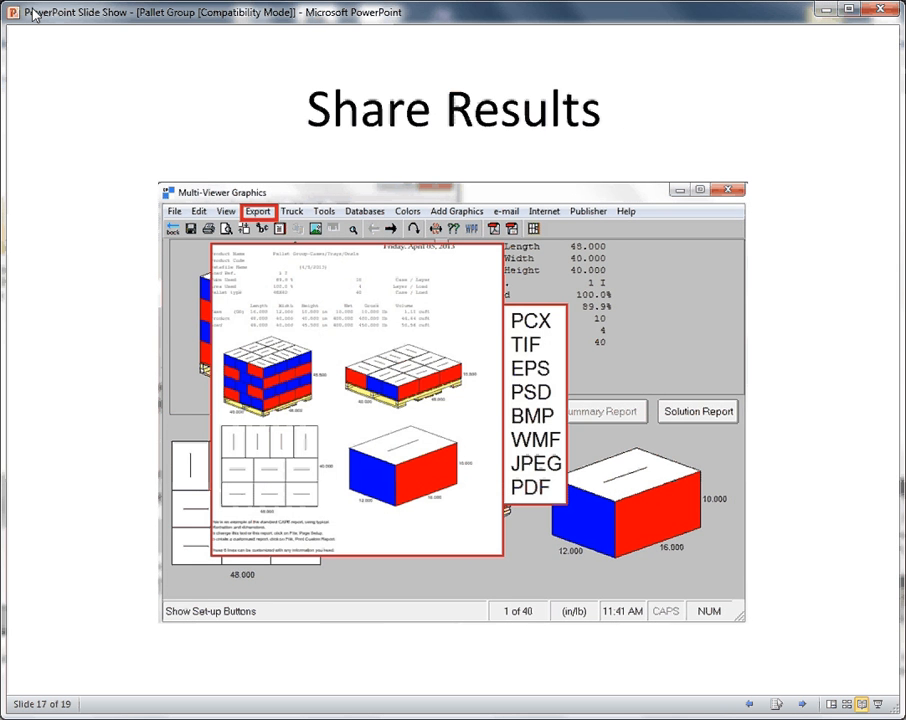
# Step: Advance the slideshow onto the Share Results slide listing export formats
pyautogui.press('Right')
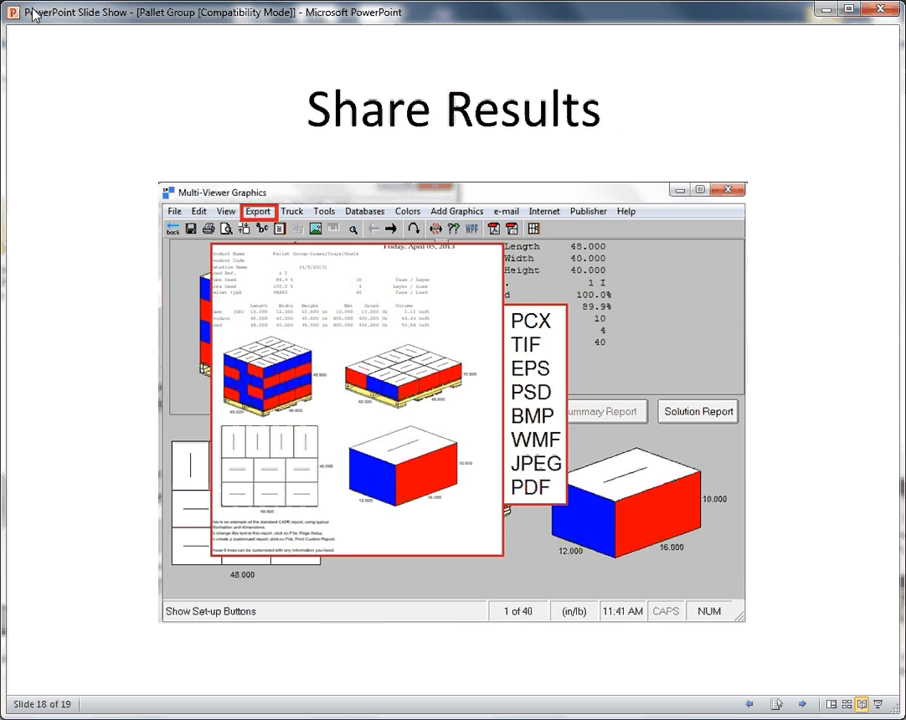